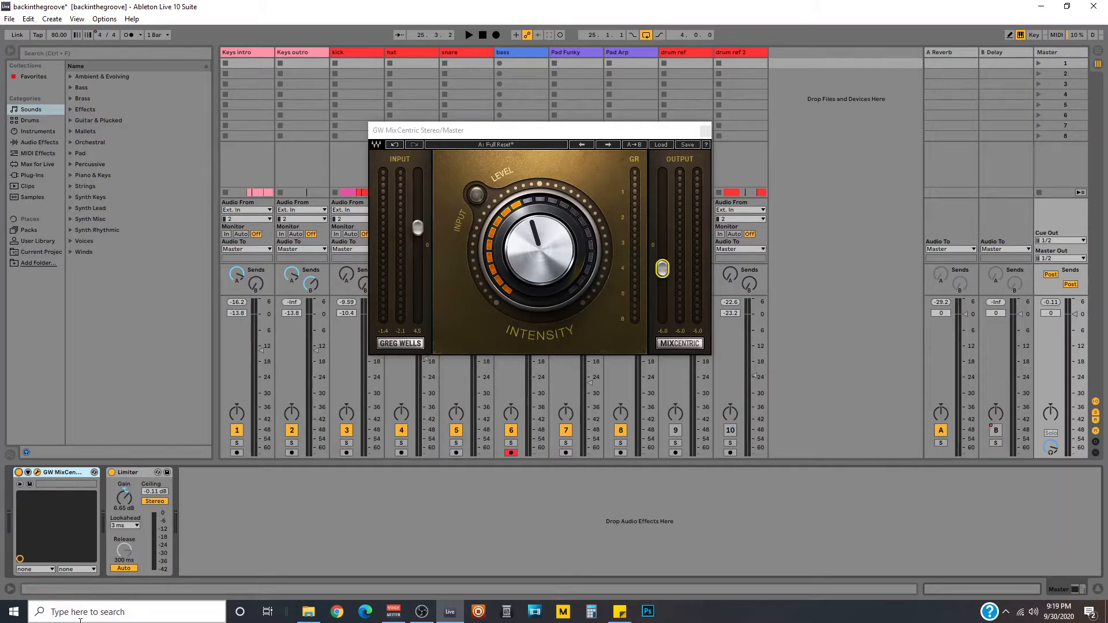
Move the MixCentric plugin window slightly lower on screen
{"action": "left_click_drag", "start_coordinate": [540, 247], "coordinate": [547, 283]}
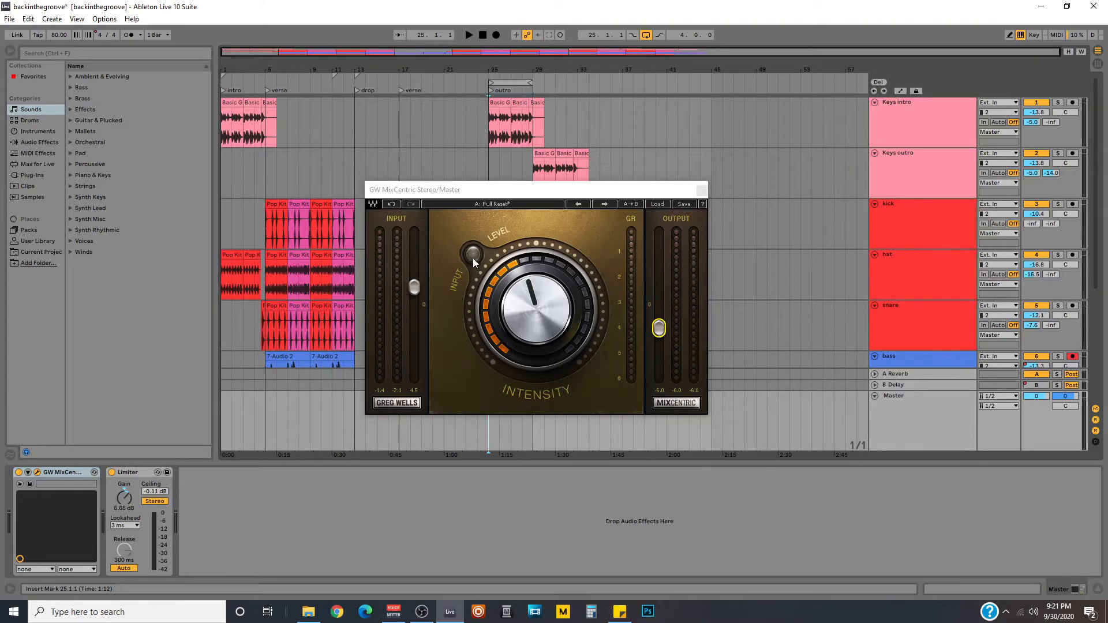
{"action": "mouse_move", "coordinate": [479, 263]}
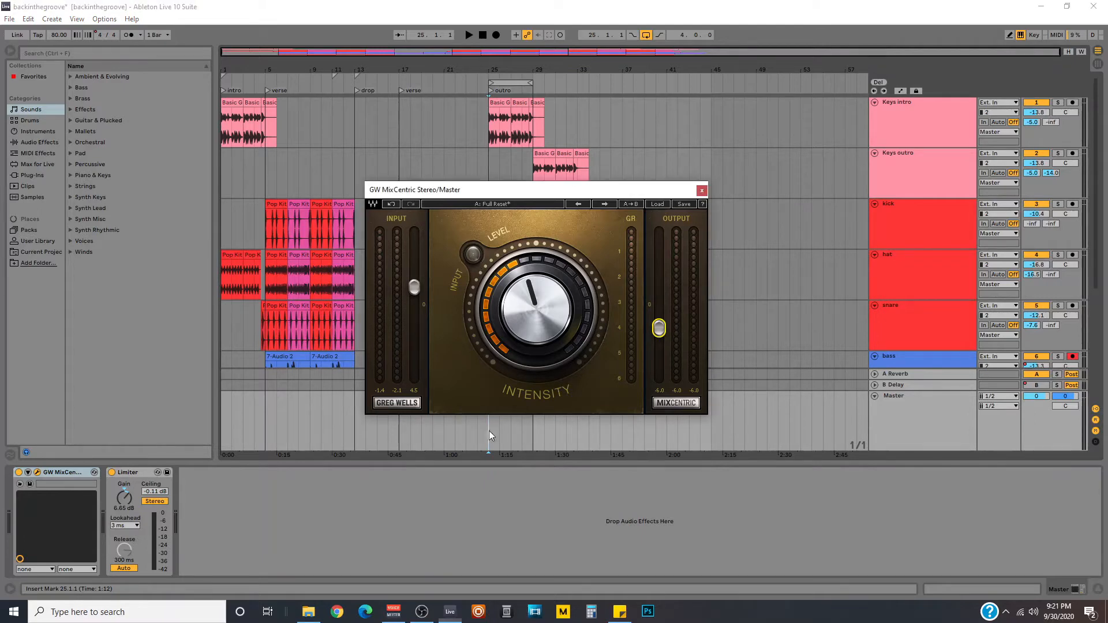
{"action": "mouse_move", "coordinate": [455, 257]}
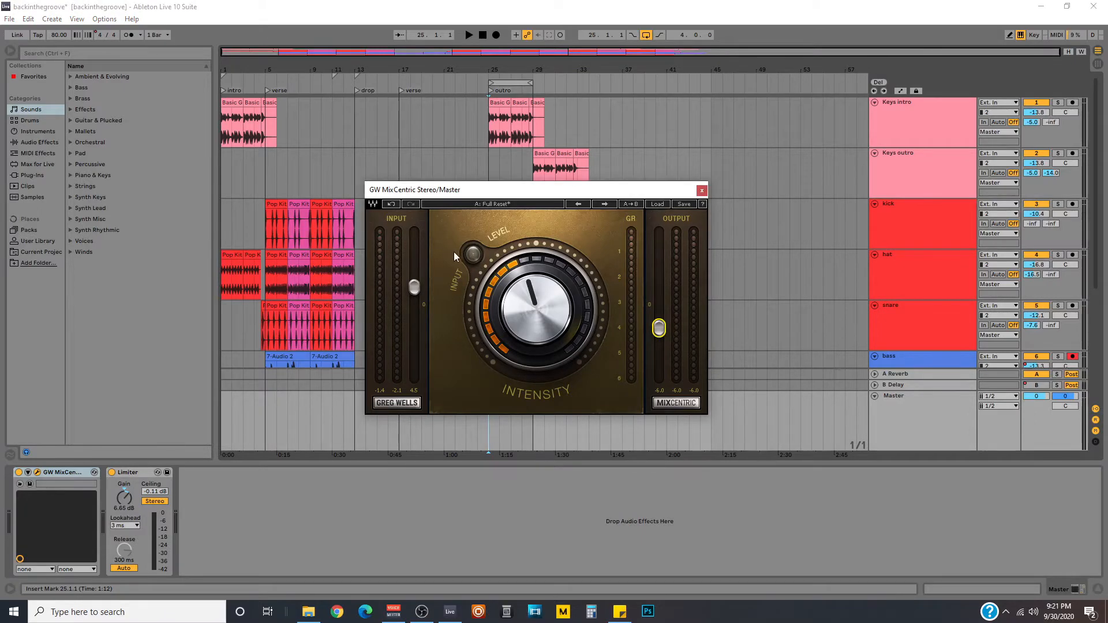
{"action": "left_click", "coordinate": [473, 35]}
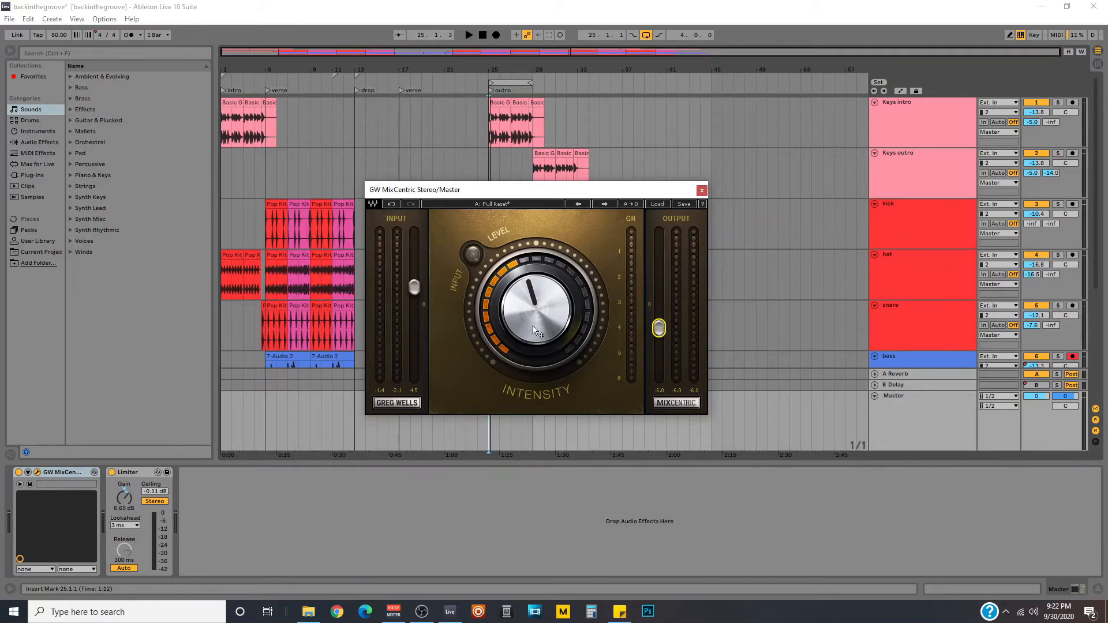
Sweep the MixCentric intensity upward during playback, through about 58 and 65 to around 80
{"action": "left_click_drag", "start_coordinate": [537, 319], "coordinate": [559, 319]}
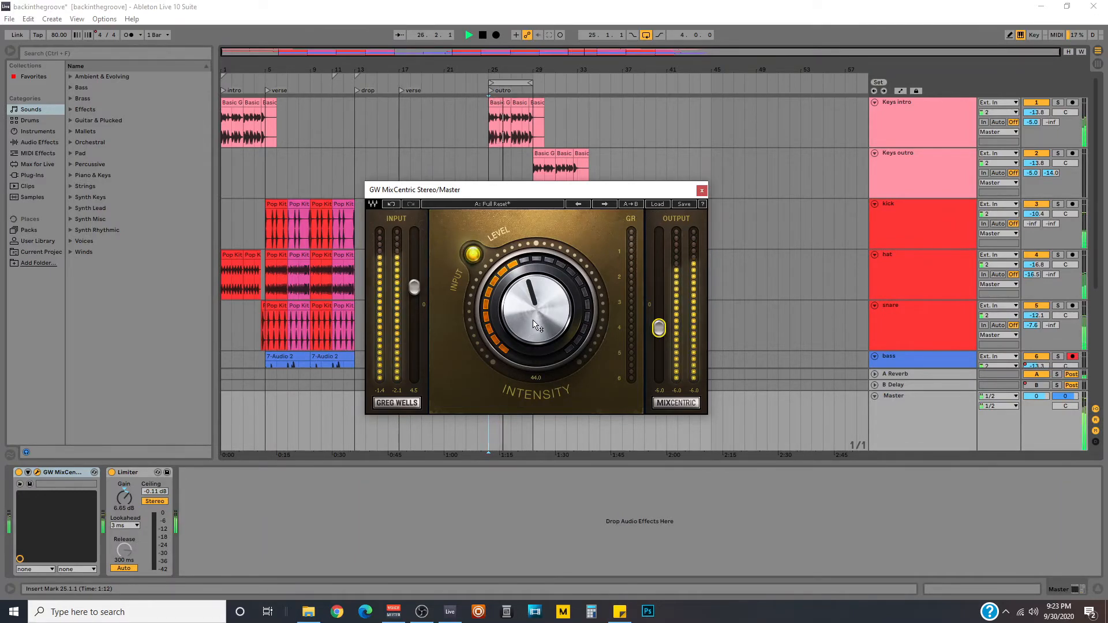
{"action": "left_click_drag", "start_coordinate": [534, 325], "coordinate": [540, 314]}
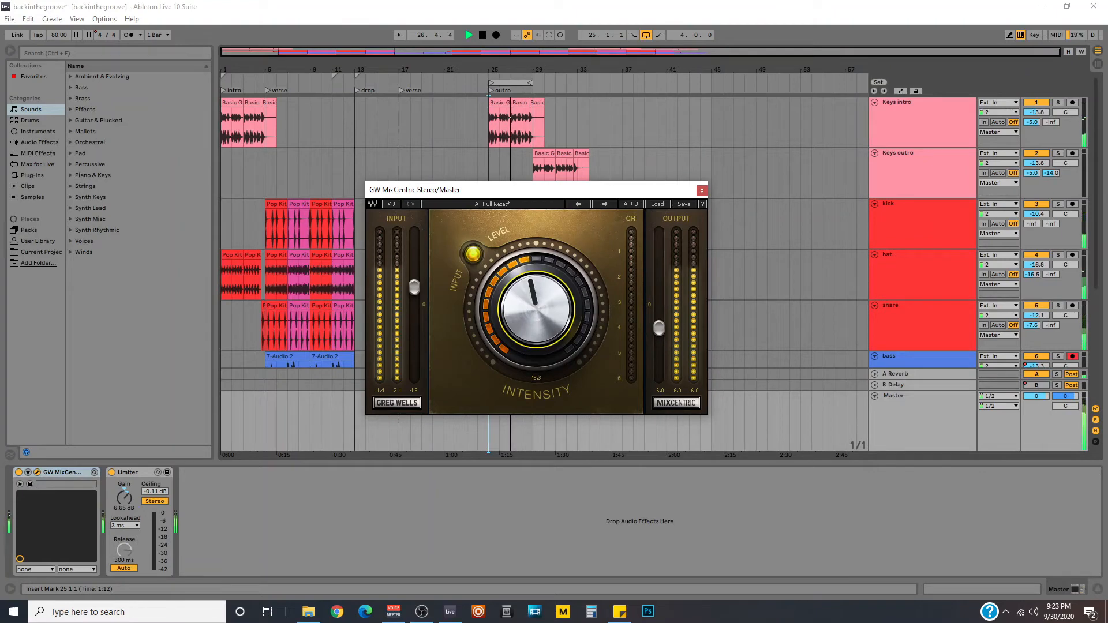
{"action": "left_click_drag", "start_coordinate": [535, 307], "coordinate": [552, 290]}
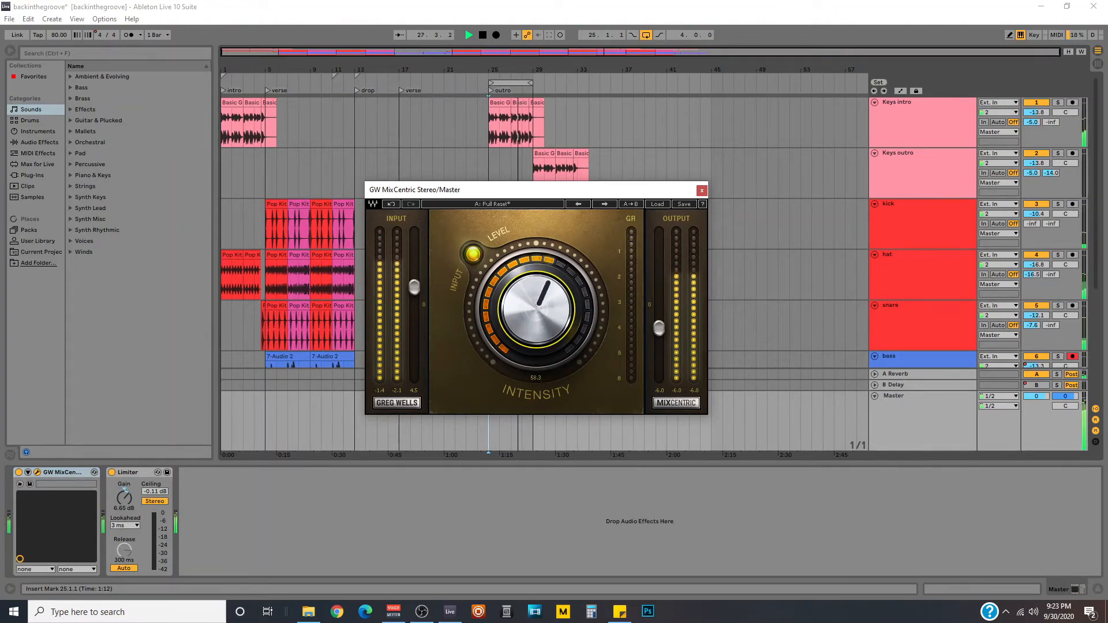
{"action": "left_click_drag", "start_coordinate": [536, 307], "coordinate": [536, 283]}
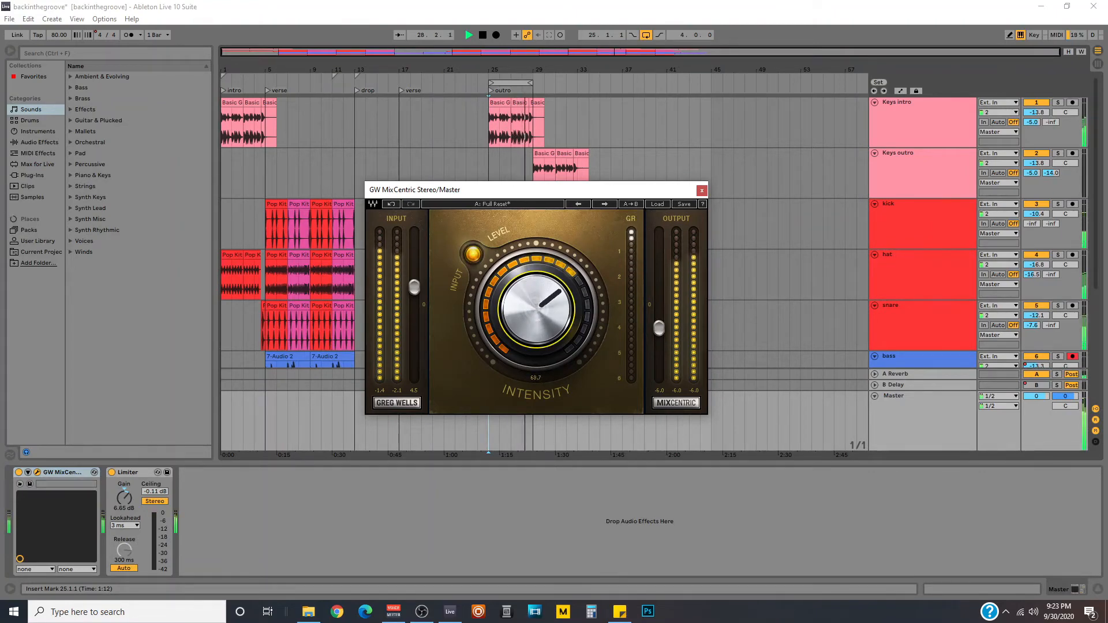
{"action": "left_click_drag", "start_coordinate": [537, 296], "coordinate": [559, 325]}
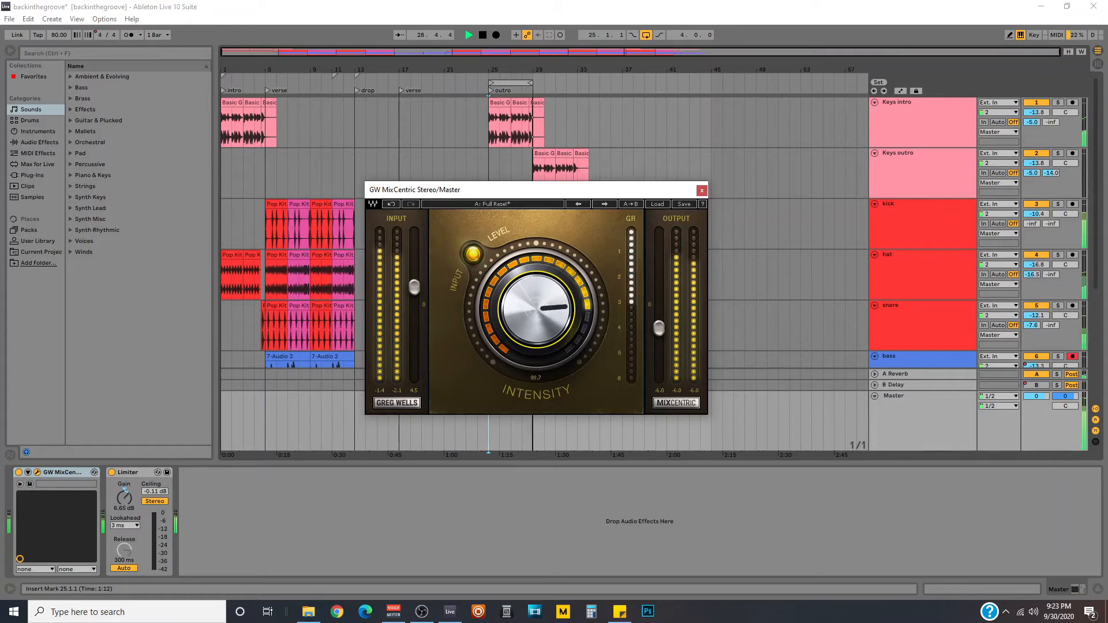
{"action": "left_click_drag", "start_coordinate": [537, 311], "coordinate": [548, 300]}
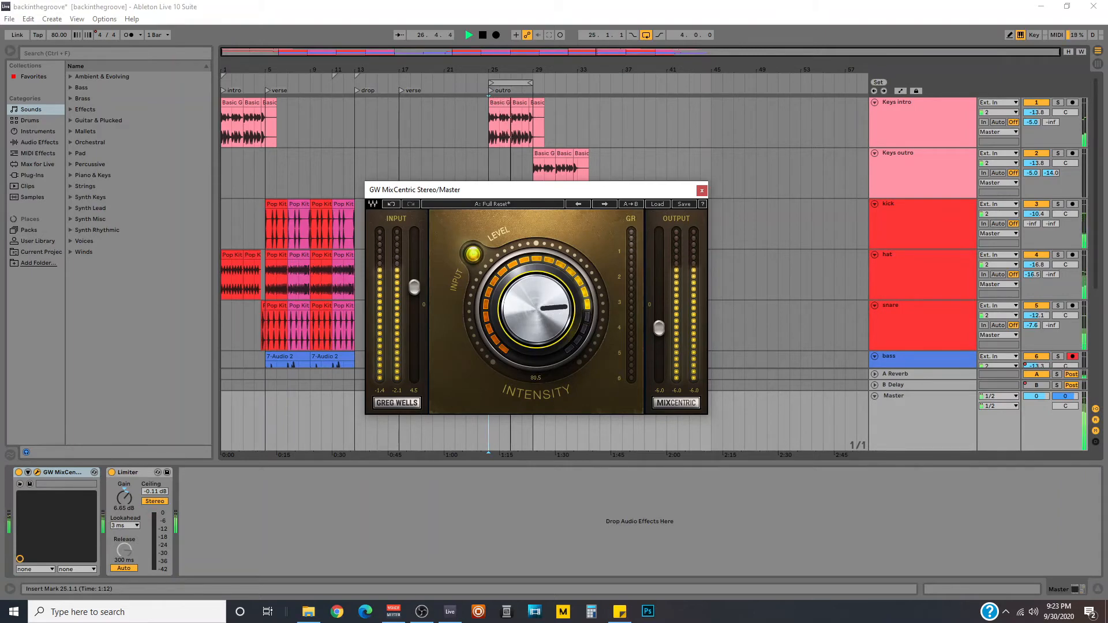
Bring the intensity back down through about 62 and low, settling near 50
{"action": "left_click_drag", "start_coordinate": [536, 307], "coordinate": [537, 332]}
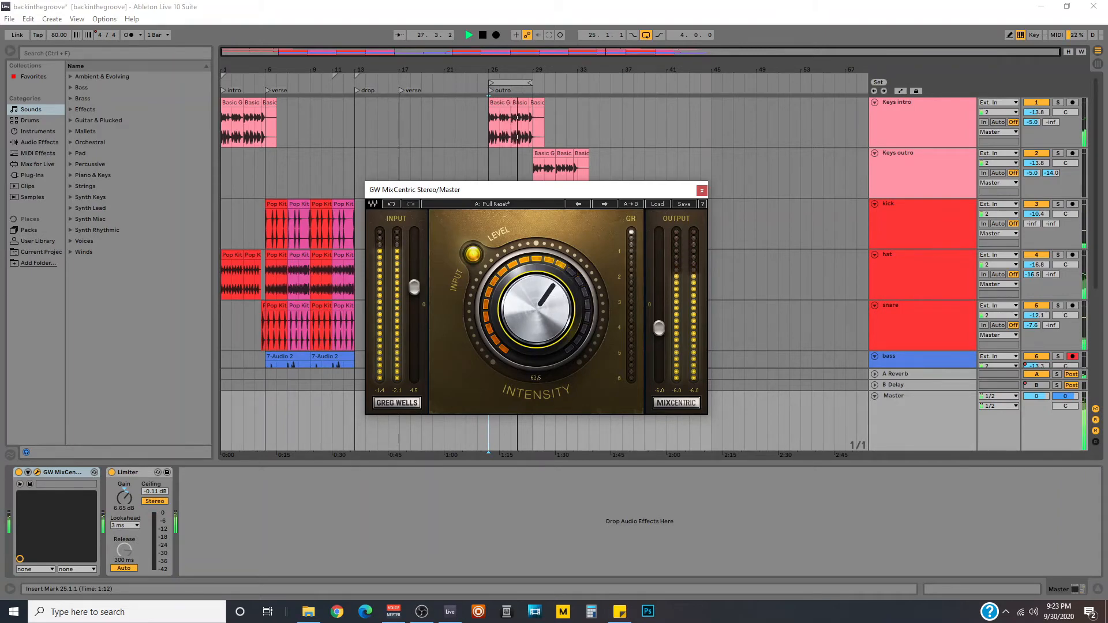
{"action": "left_click_drag", "start_coordinate": [534, 304], "coordinate": [535, 325]}
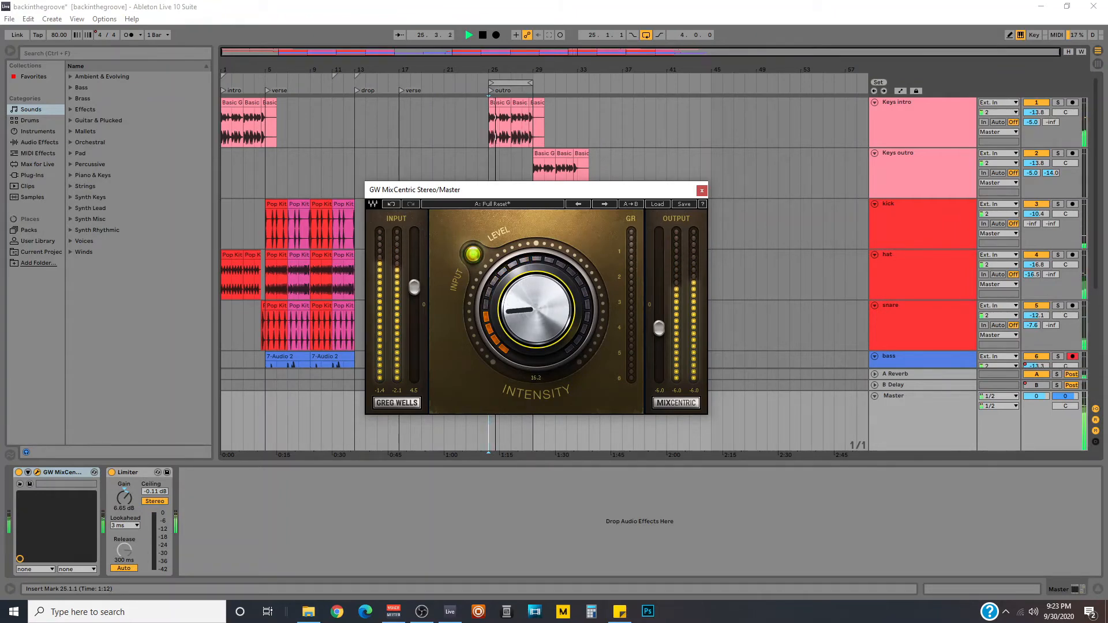
{"action": "left_click_drag", "start_coordinate": [536, 307], "coordinate": [526, 339]}
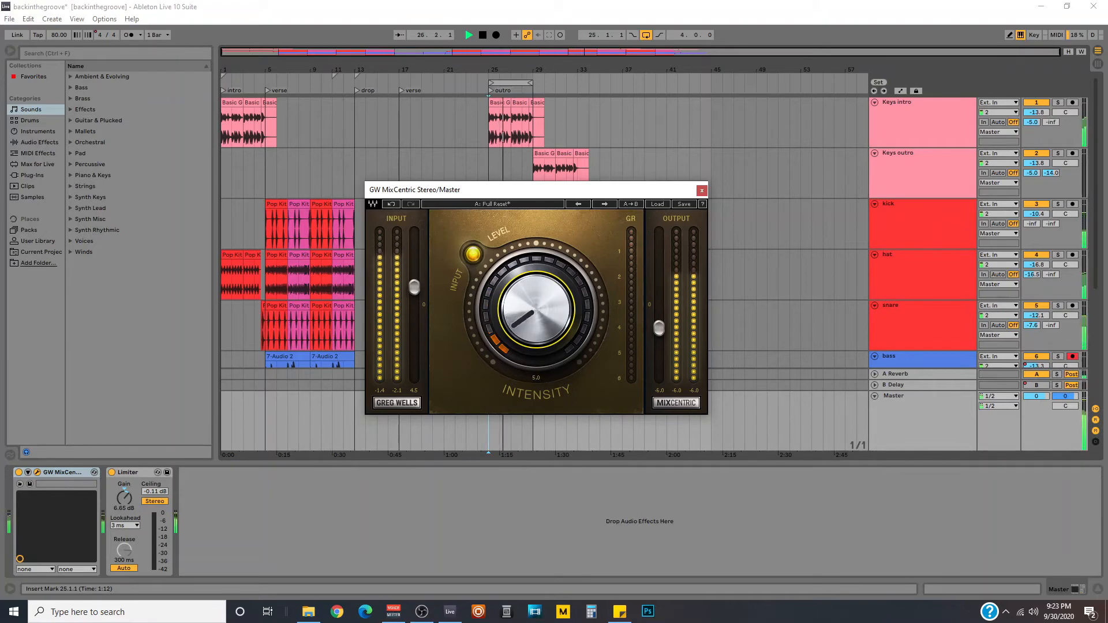
{"action": "left_click_drag", "start_coordinate": [537, 303], "coordinate": [537, 325]}
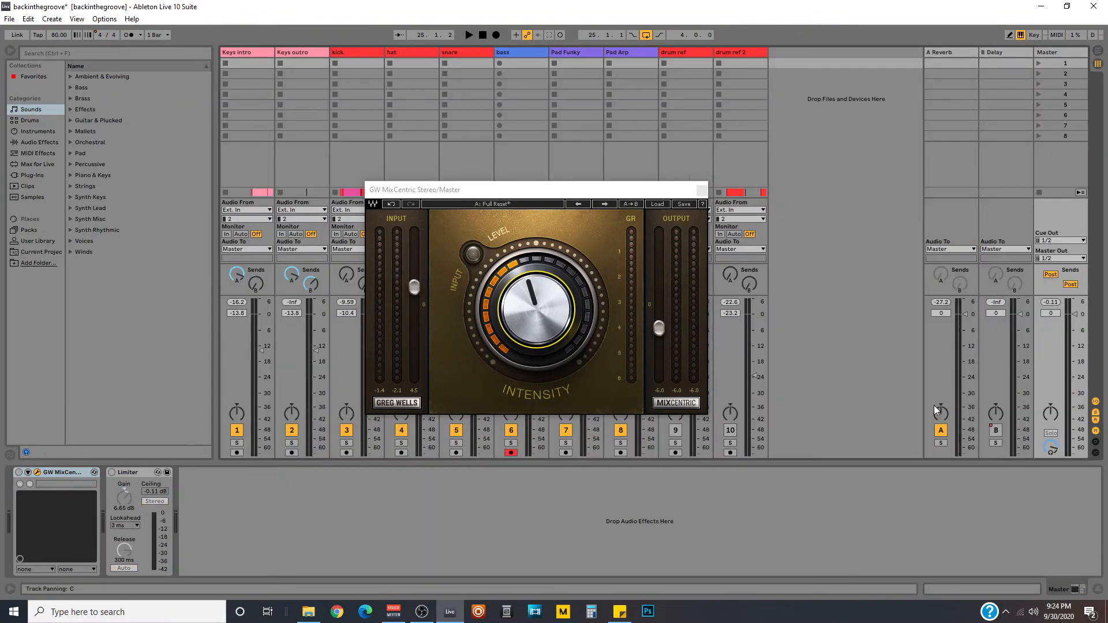
{"action": "mouse_move", "coordinate": [950, 416]}
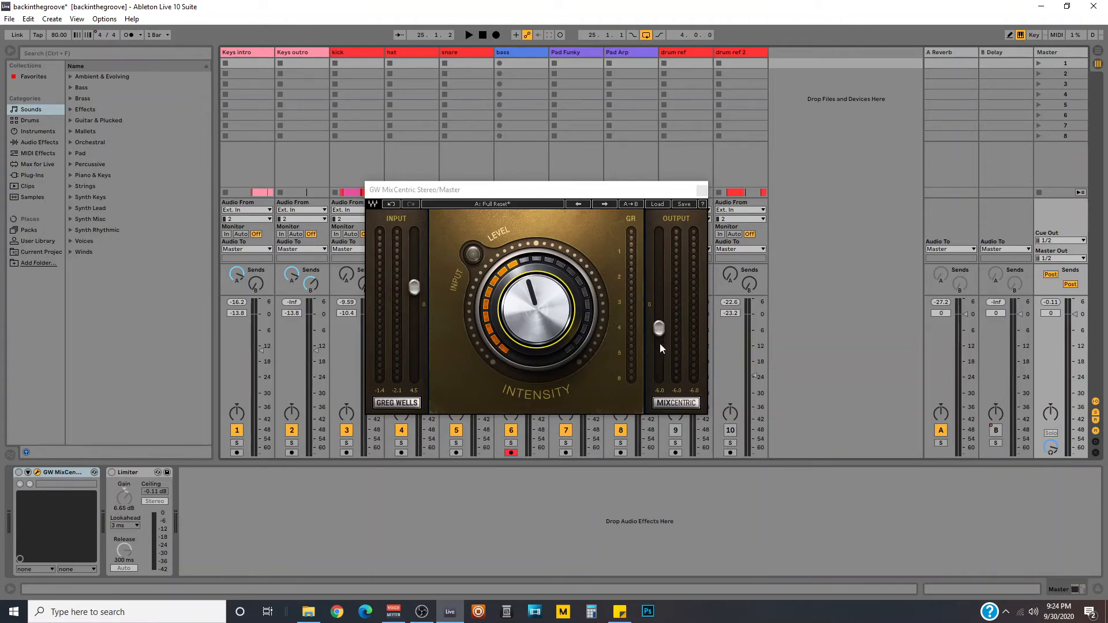
{"action": "mouse_move", "coordinate": [184, 482]}
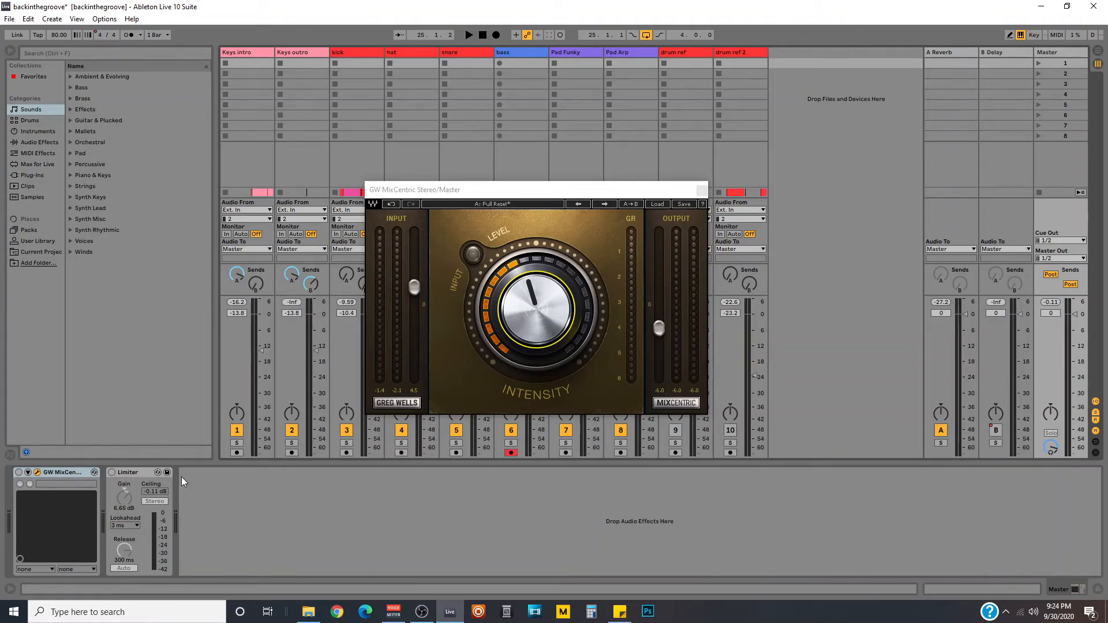
{"action": "mouse_move", "coordinate": [928, 377]}
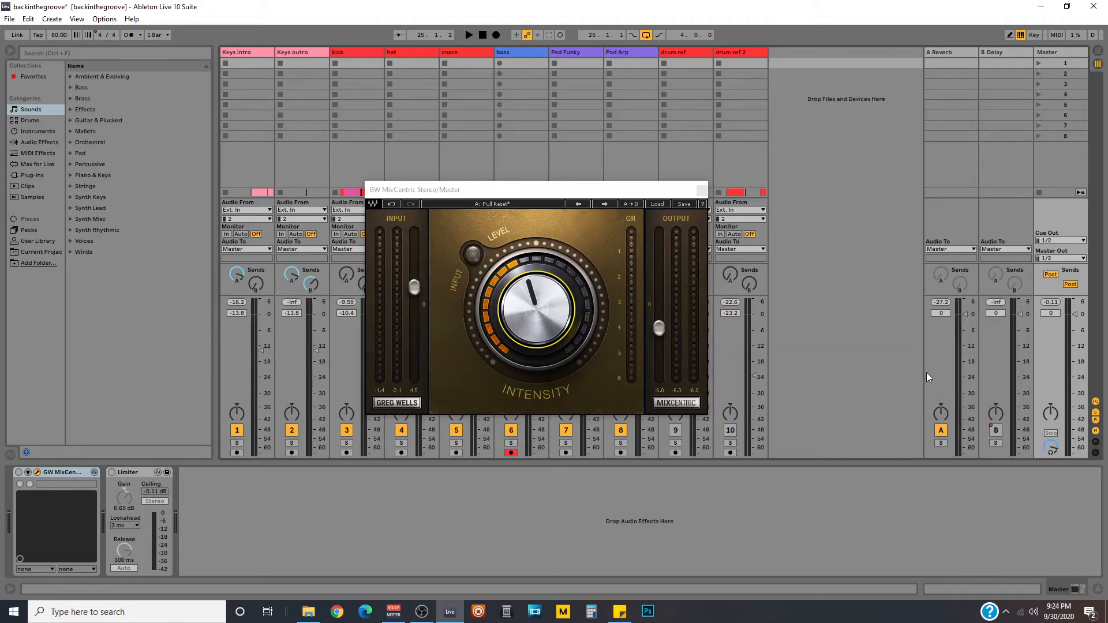
{"action": "mouse_move", "coordinate": [1059, 374]}
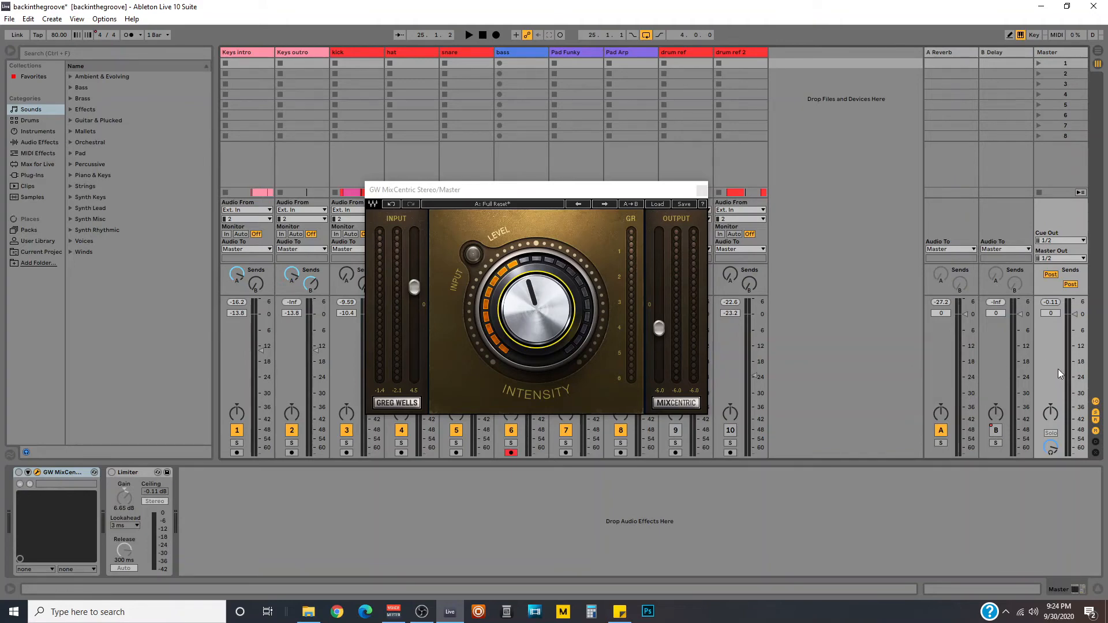
Start and stop playback to check the master level, then re-enable the Limiter
{"action": "left_click", "coordinate": [469, 35]}
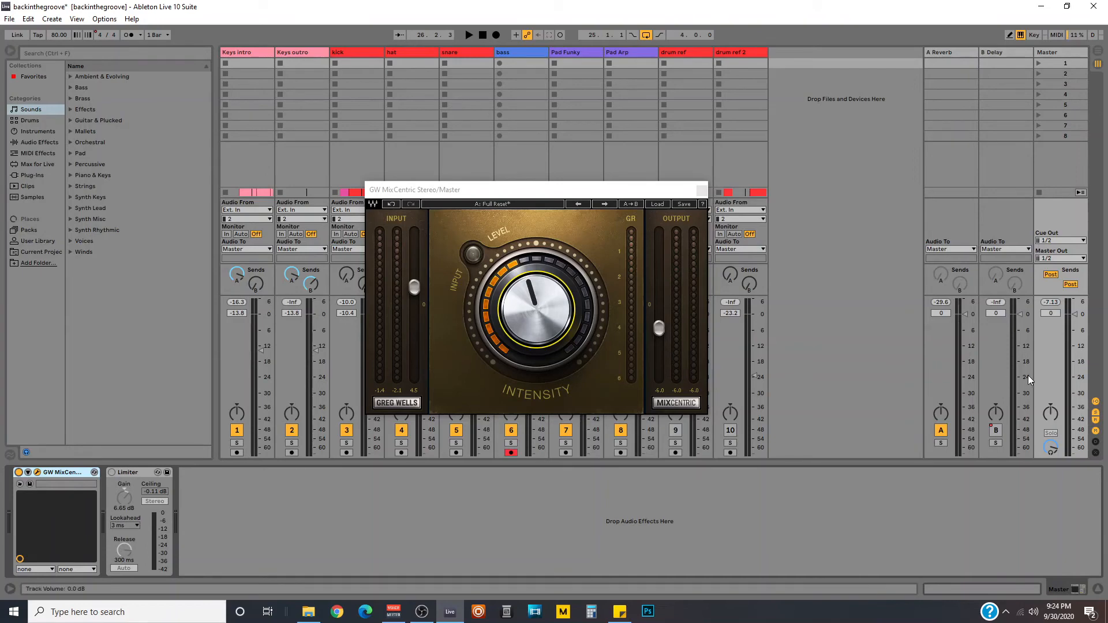
{"action": "left_click", "coordinate": [469, 35]}
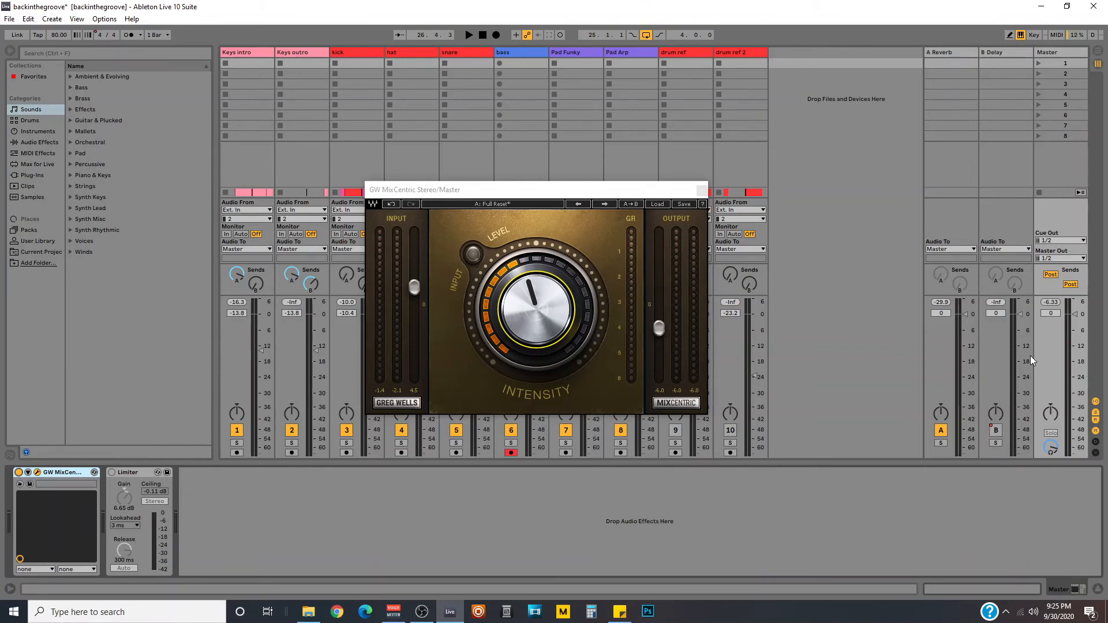
{"action": "left_click", "coordinate": [113, 473]}
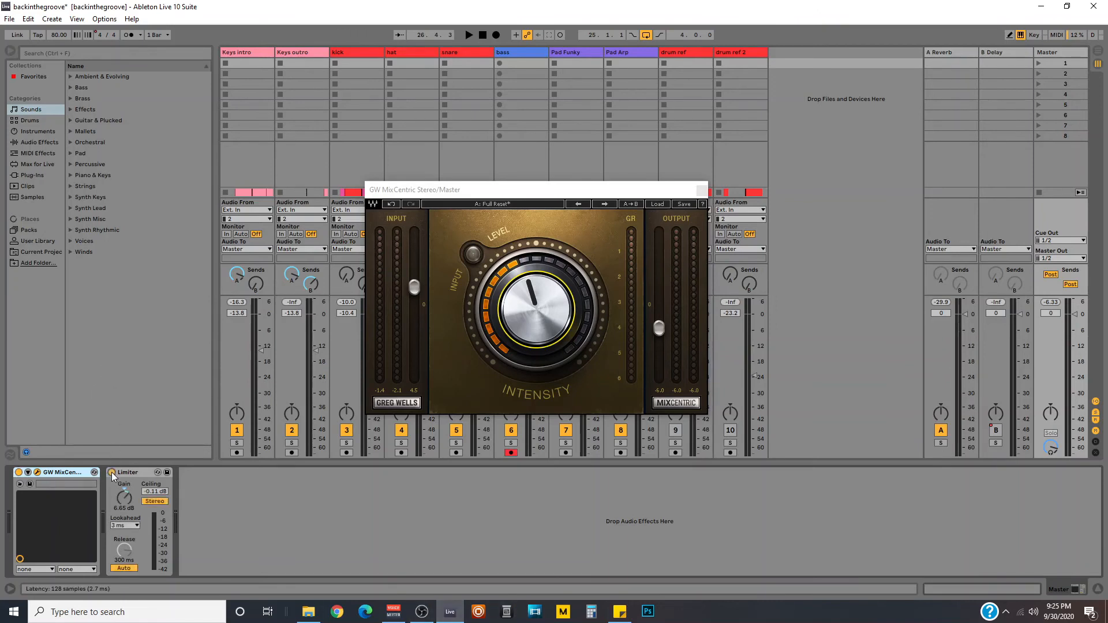